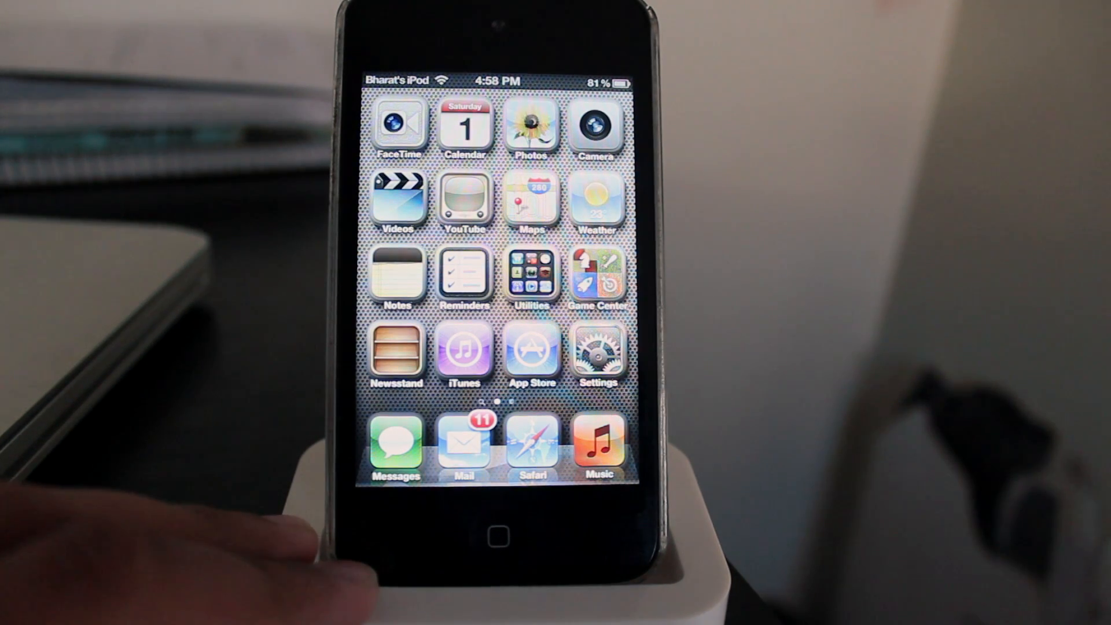
Step: Open the Settings app from the home screen to reach SwitcherMod's options
{"action": "left_click", "coordinate": [598, 351]}
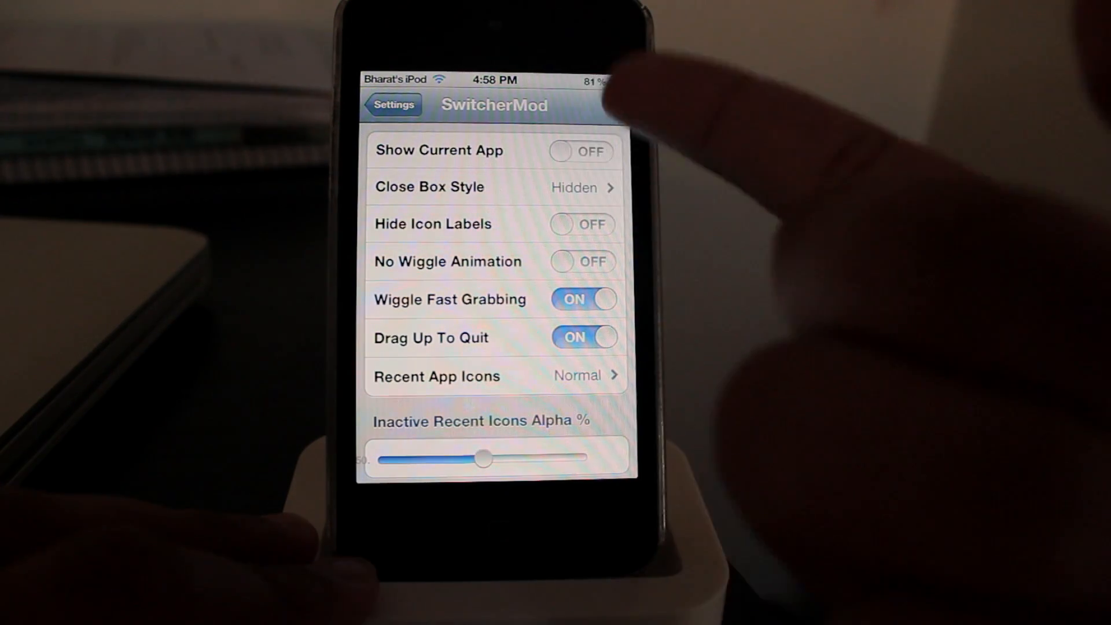
Step: Turn on Show Current App and bring up the Close Box Style choices
{"action": "left_click", "coordinate": [581, 150]}
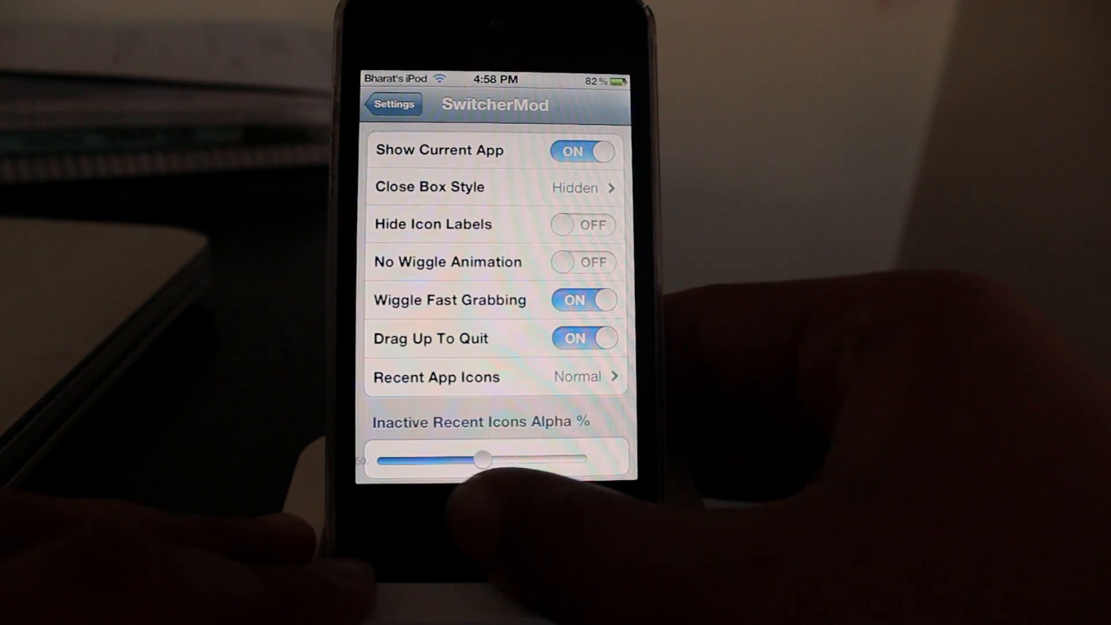
{"action": "scroll", "scroll_direction": "down", "scroll_amount": 3}
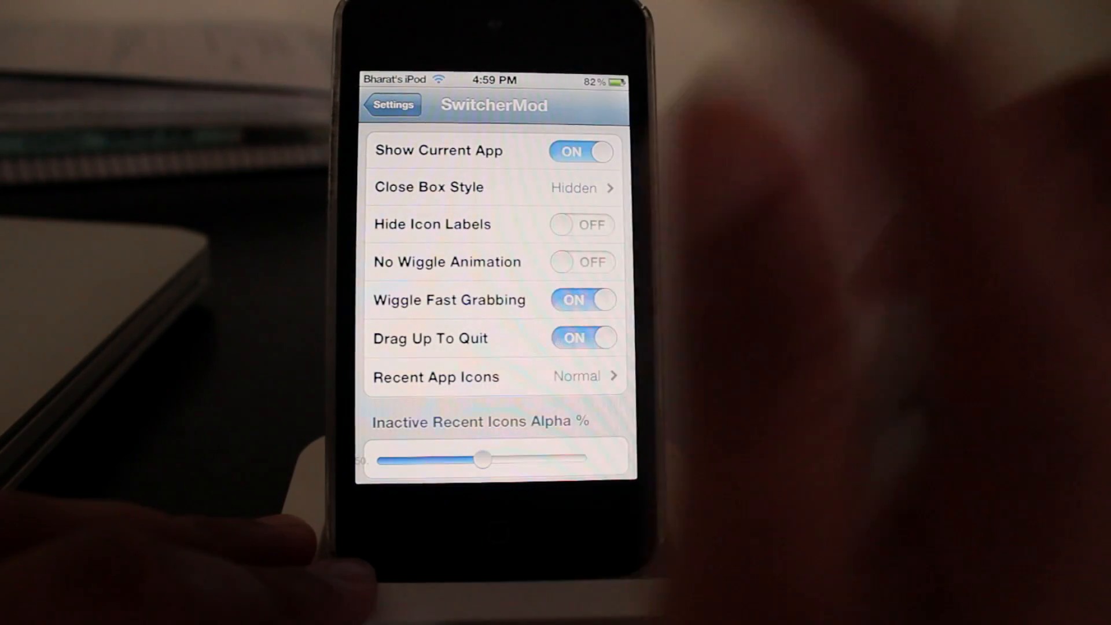
{"action": "left_click", "coordinate": [580, 151]}
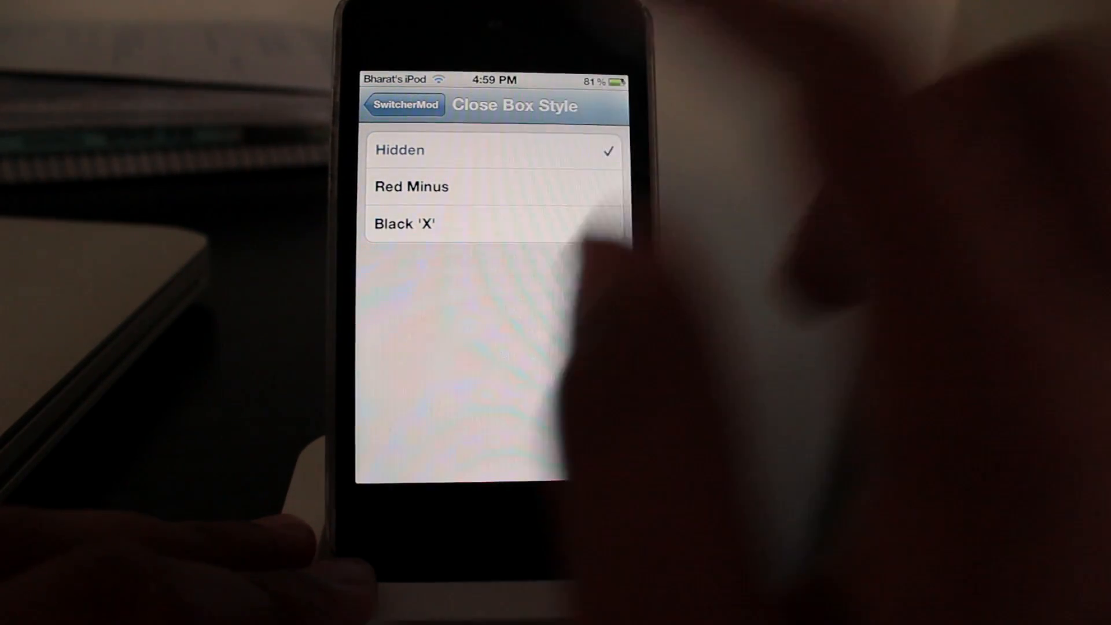
Step: Try the Red Minus close box in the tray, then revert the style to Hidden
{"action": "left_click", "coordinate": [411, 187]}
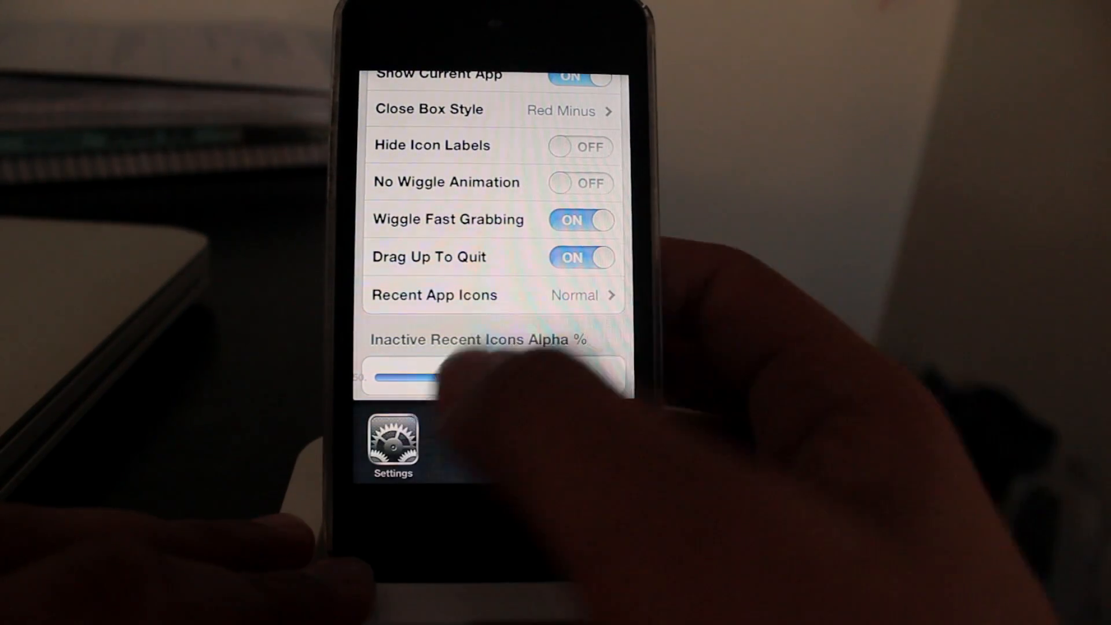
{"action": "left_click_drag", "start_coordinate": [404, 377], "coordinate": [478, 377]}
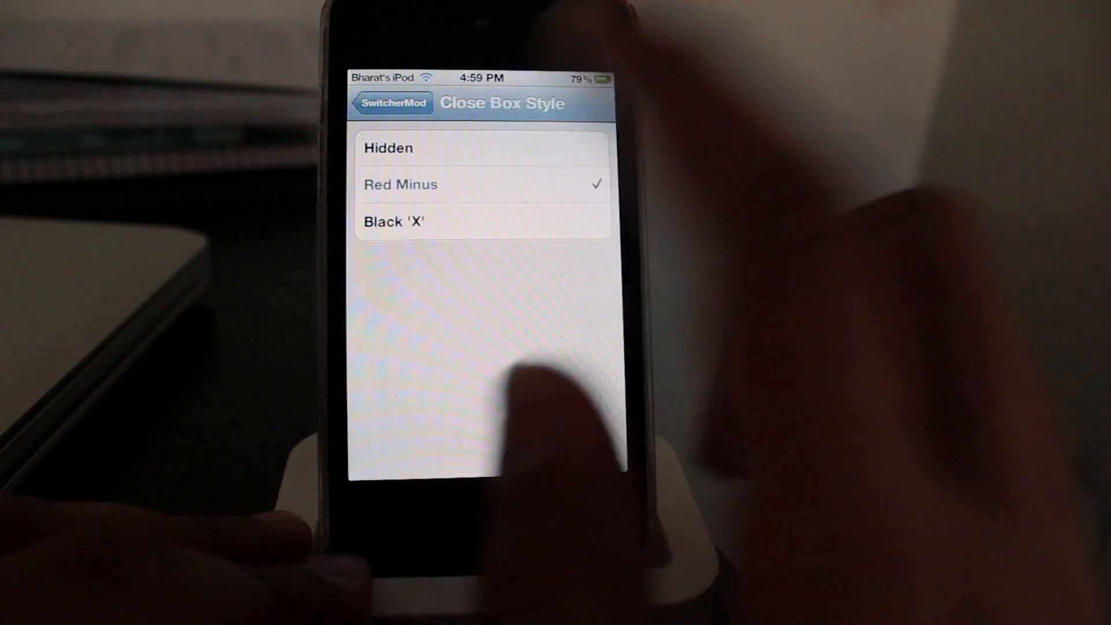
{"action": "left_click", "coordinate": [485, 224]}
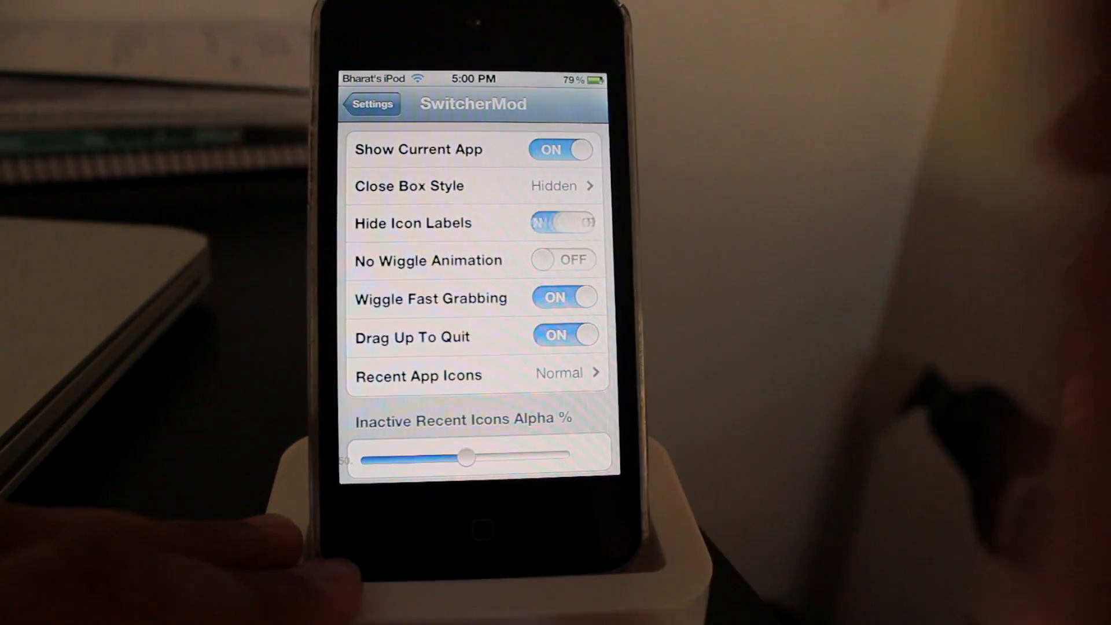
Step: Switch Hide Icon Labels off and No Wiggle Animation on
{"action": "left_click", "coordinate": [563, 223]}
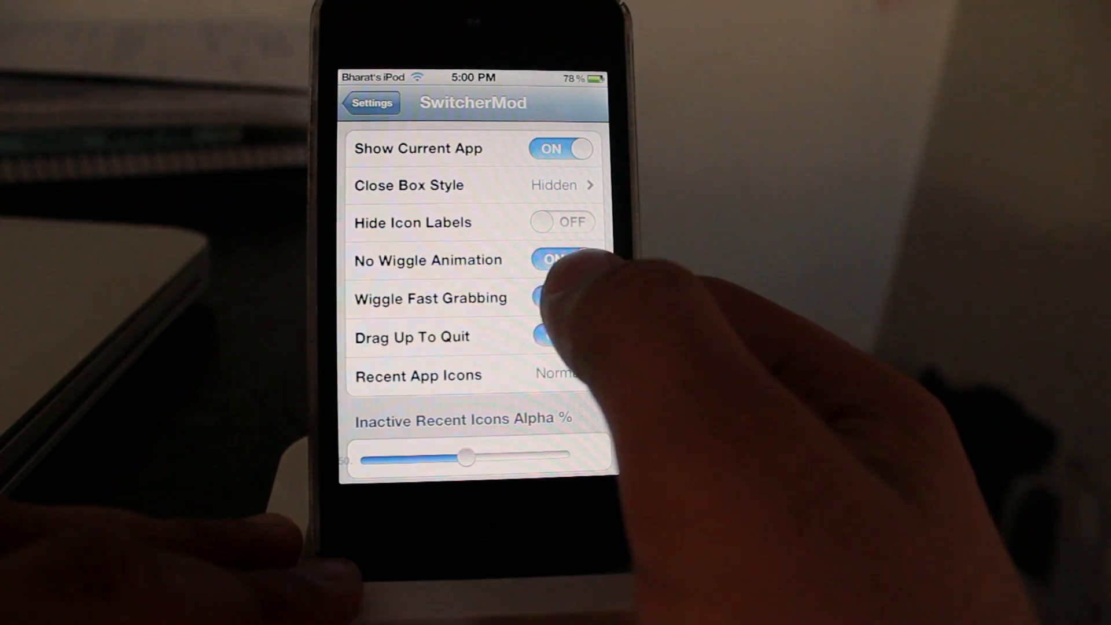
{"action": "left_click", "coordinate": [566, 337]}
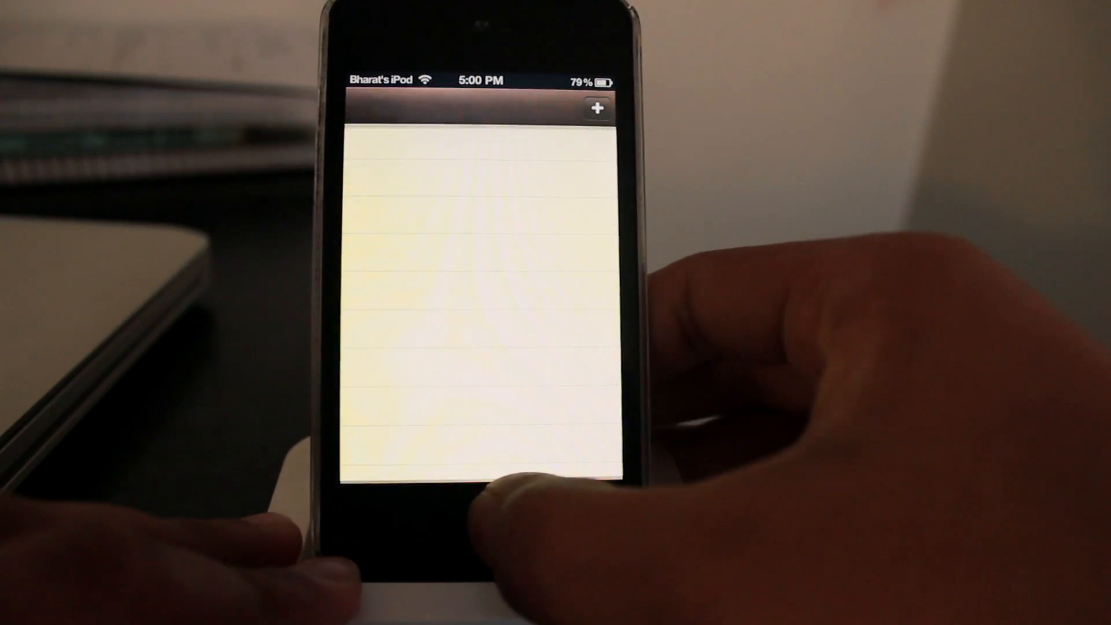
Step: Demonstrate closing Notes from the multitasking tray, reopen Notes, then return home
{"action": "key", "text": "home"}
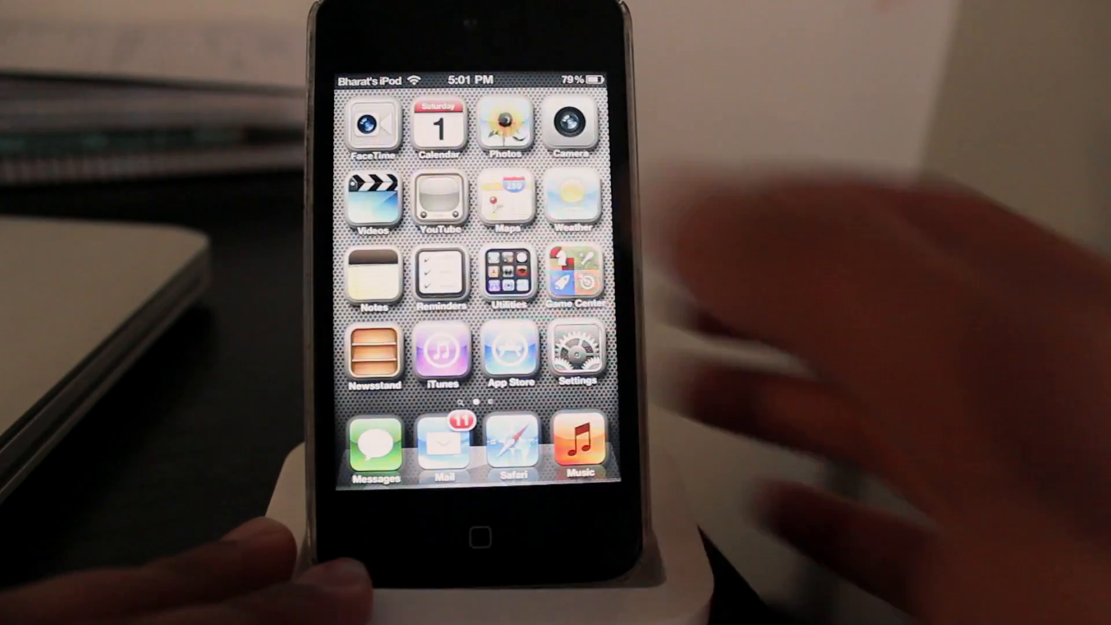
{"action": "left_click", "coordinate": [373, 275]}
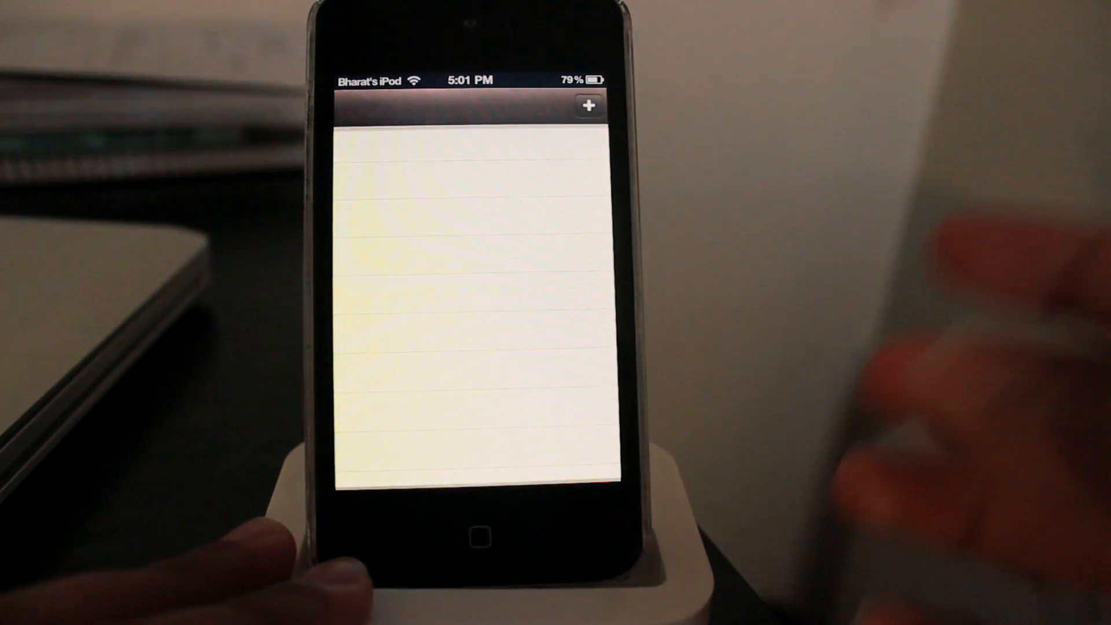
{"action": "left_click", "coordinate": [479, 537]}
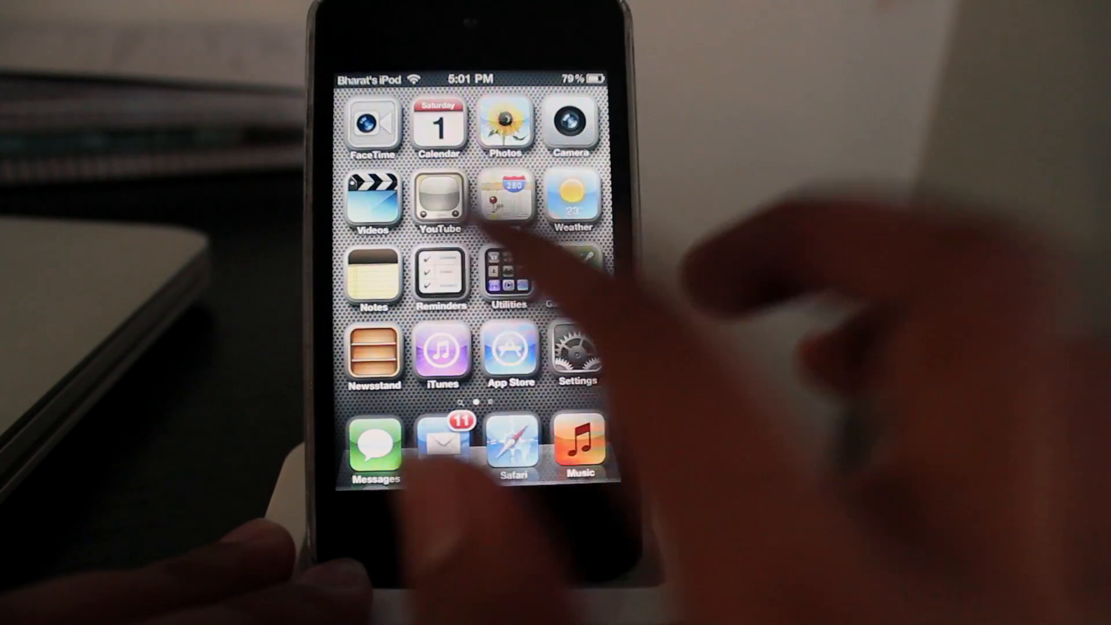